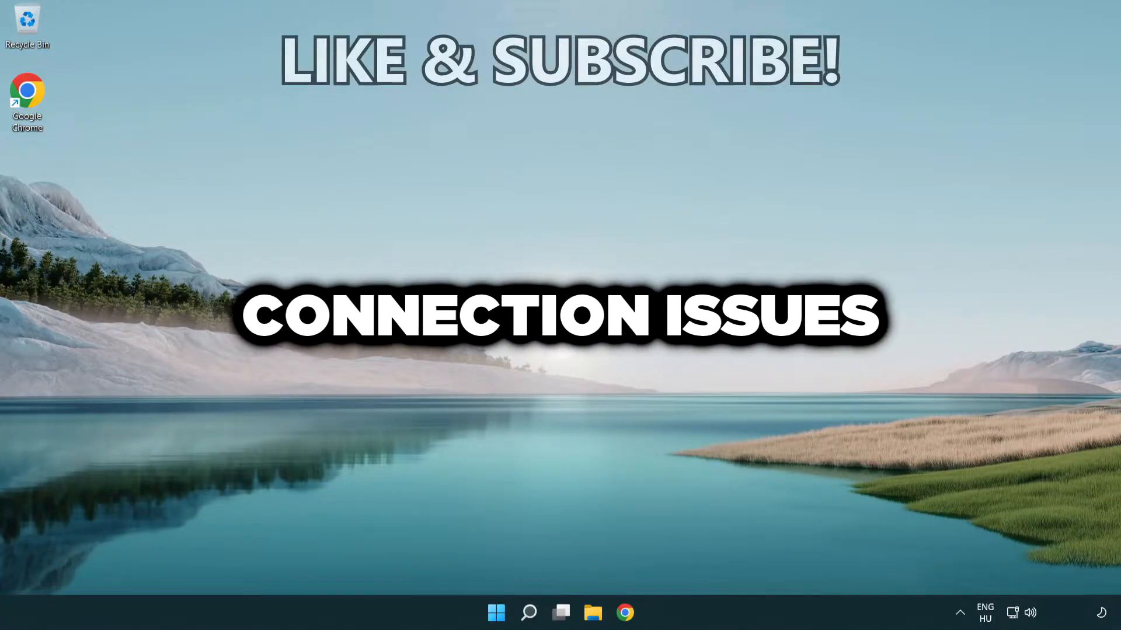
- Open the Windows Search panel from the taskbar Search icon
click(528, 613)
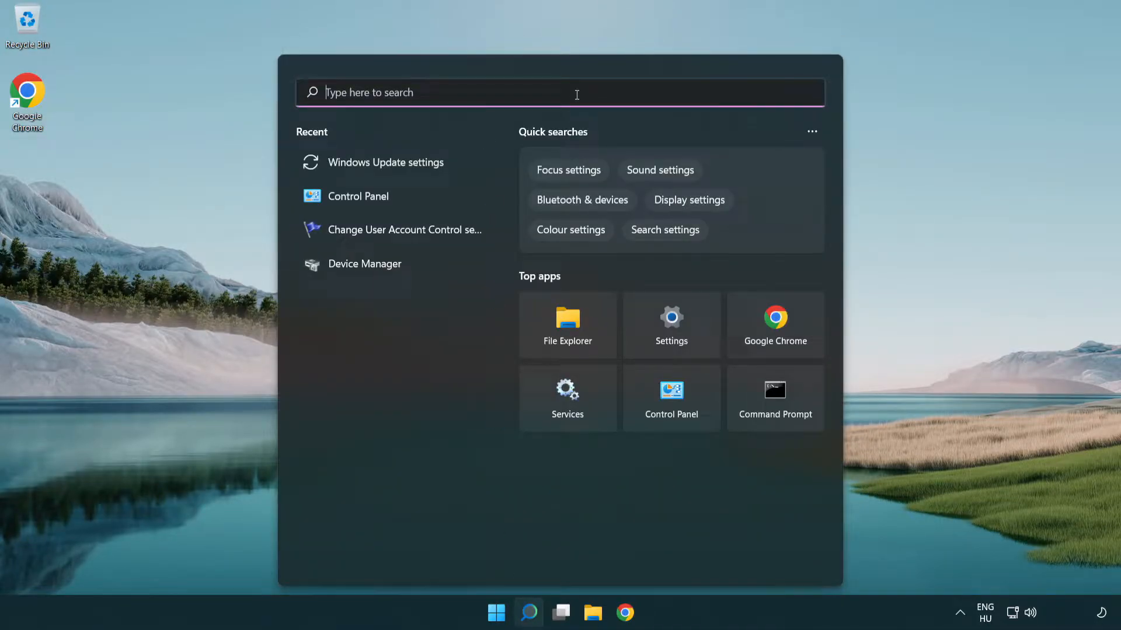
- Search for cmd and launch Command Prompt as administrator
text(cmd)
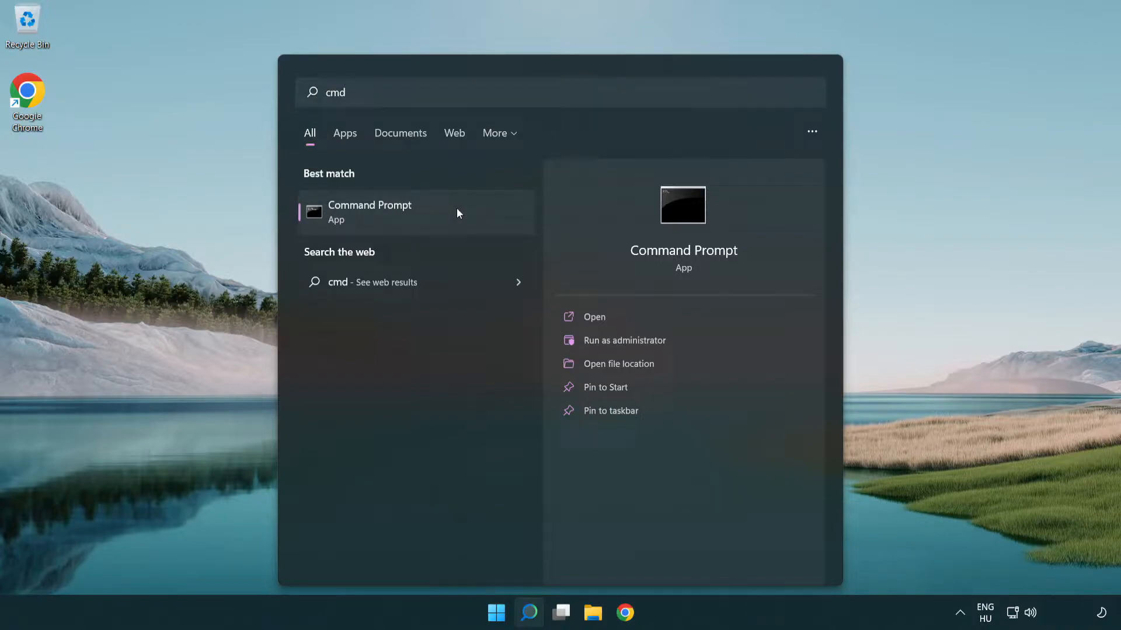
right_click(369, 213)
text(i)
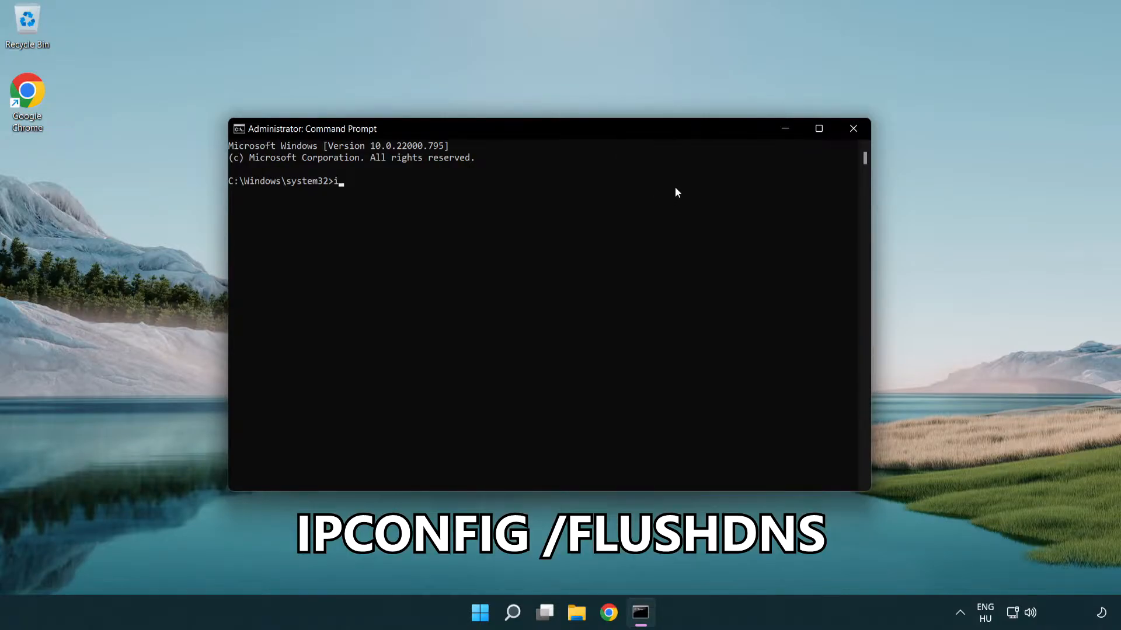
- Run ipconfig /flushdns and netsh winsock reset, then exit Command Prompt
text(pconfig /flushdns)
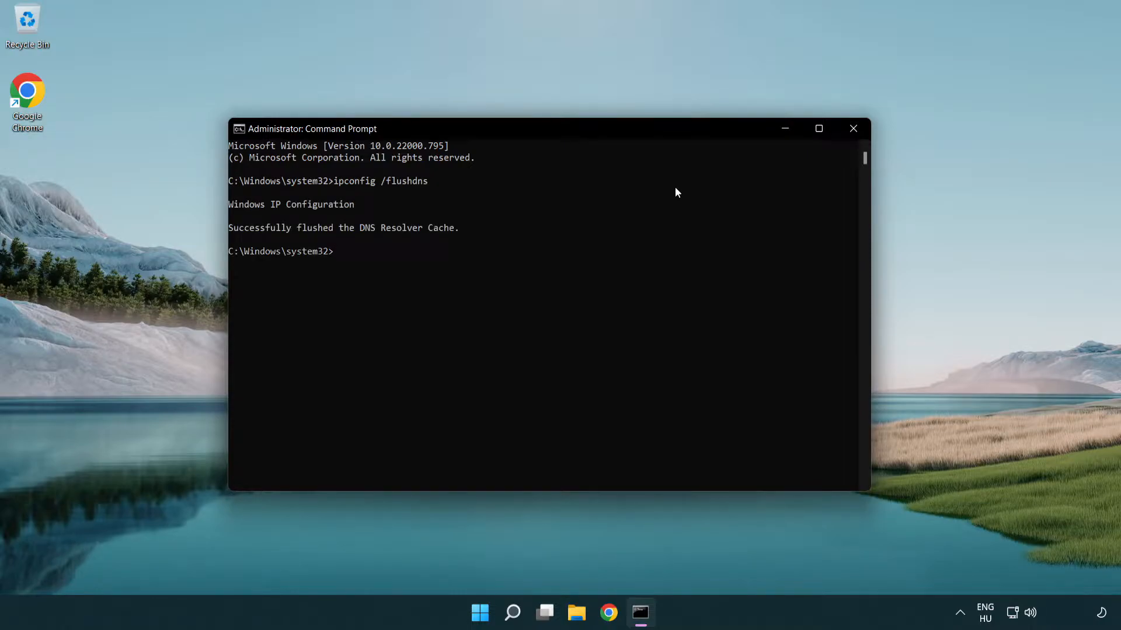
text(netsh winsoc)
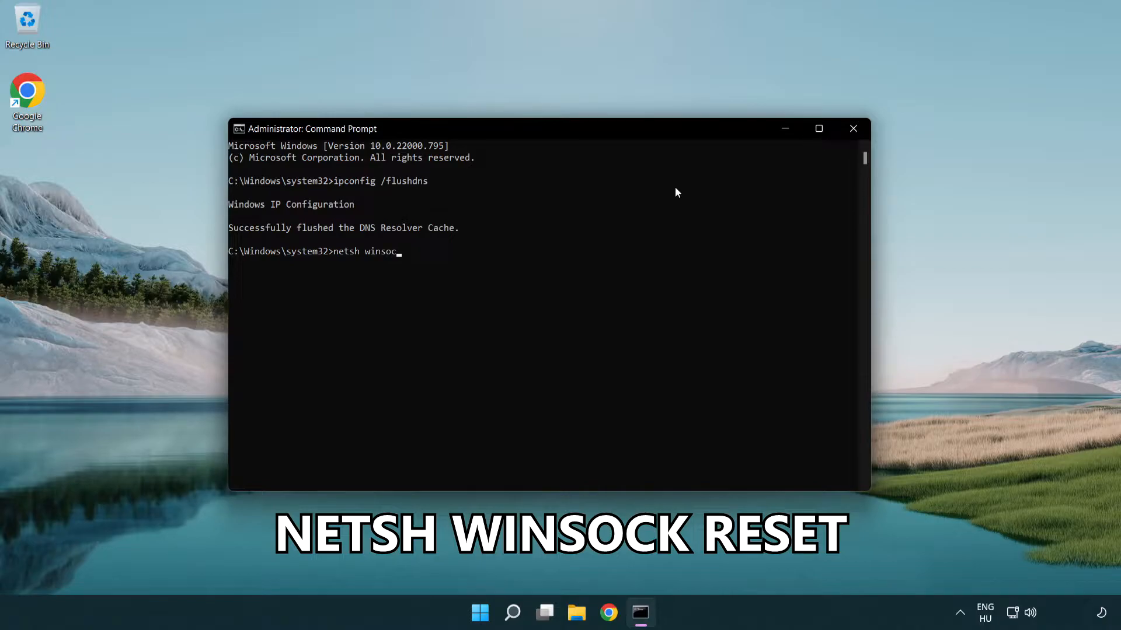
text(k reset)
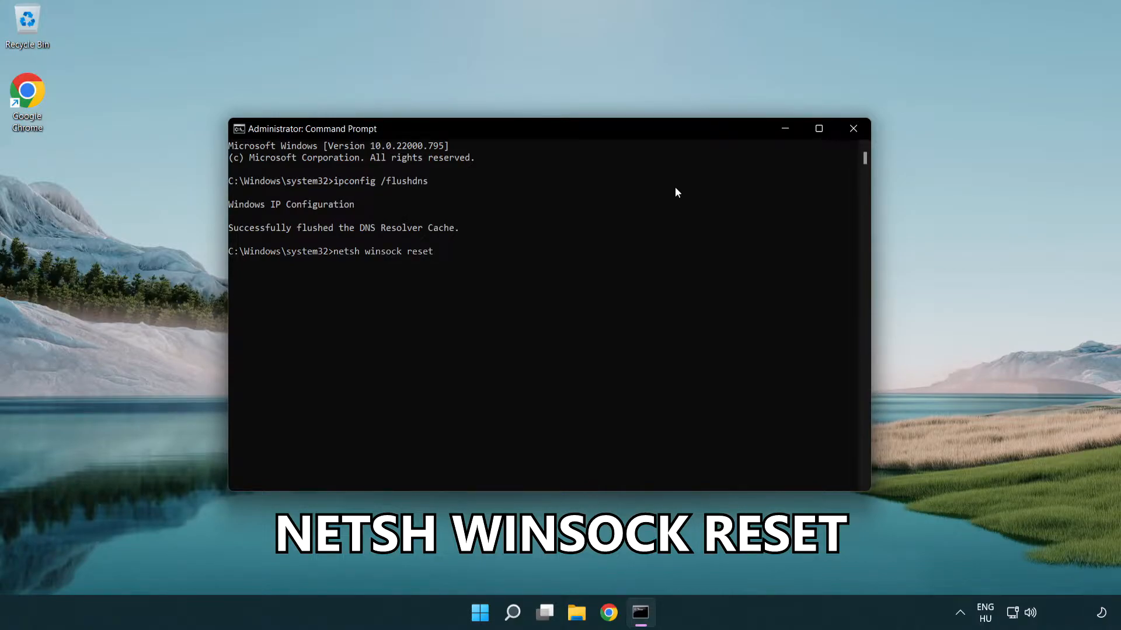
key(enter)
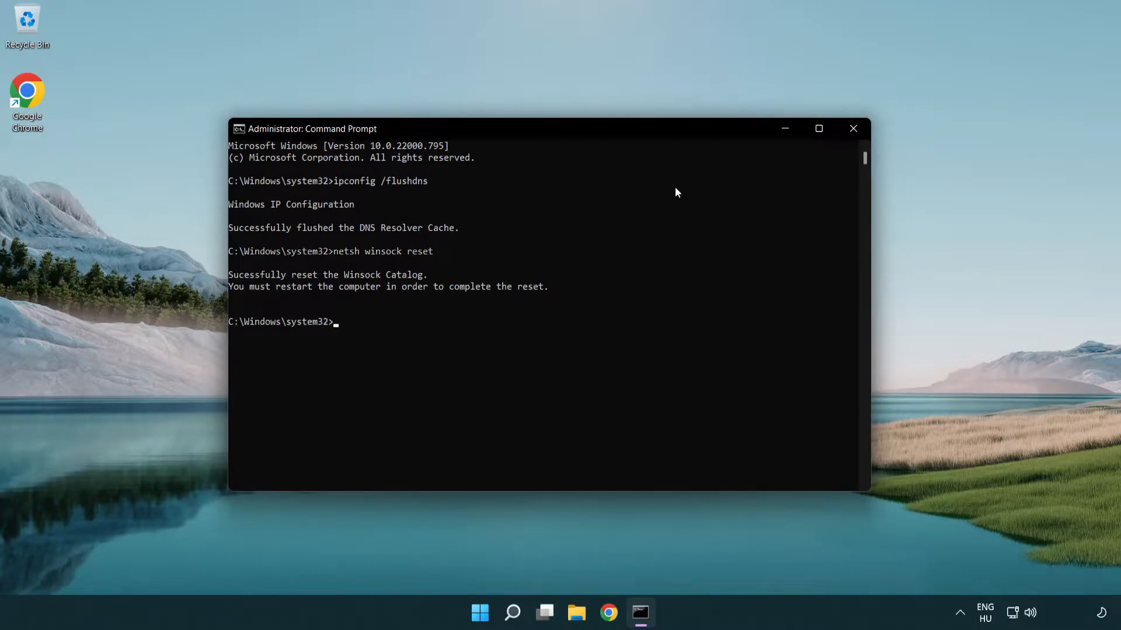
text(exit)
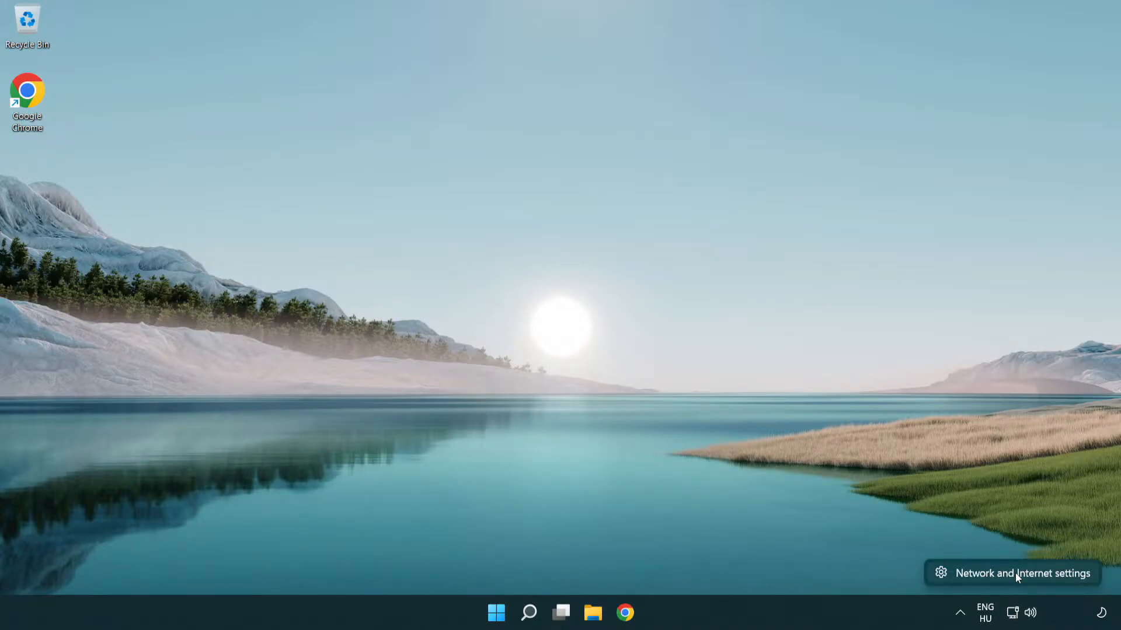
- Reach Network Connections via Advanced network settings and More network adapter options
click(1010, 574)
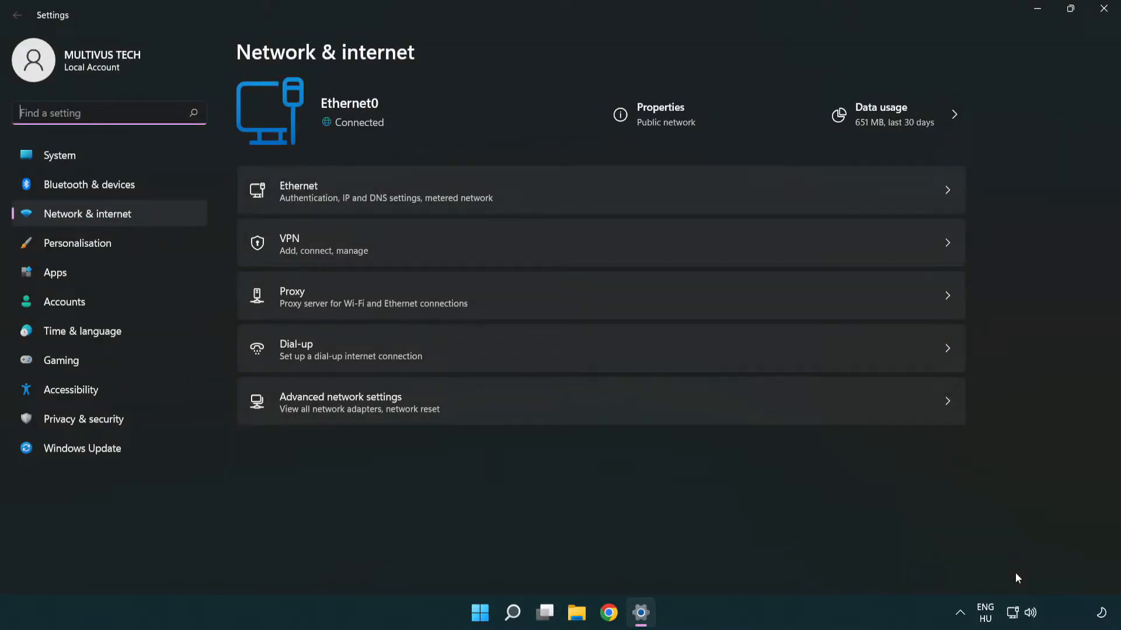
mouse_move(604, 414)
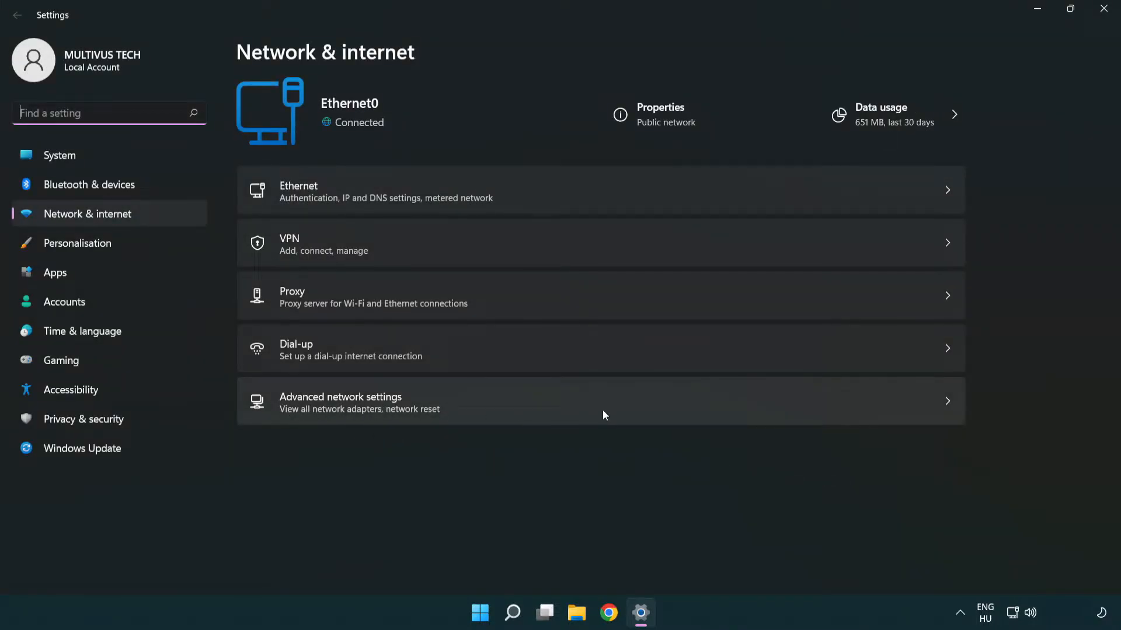
click(340, 401)
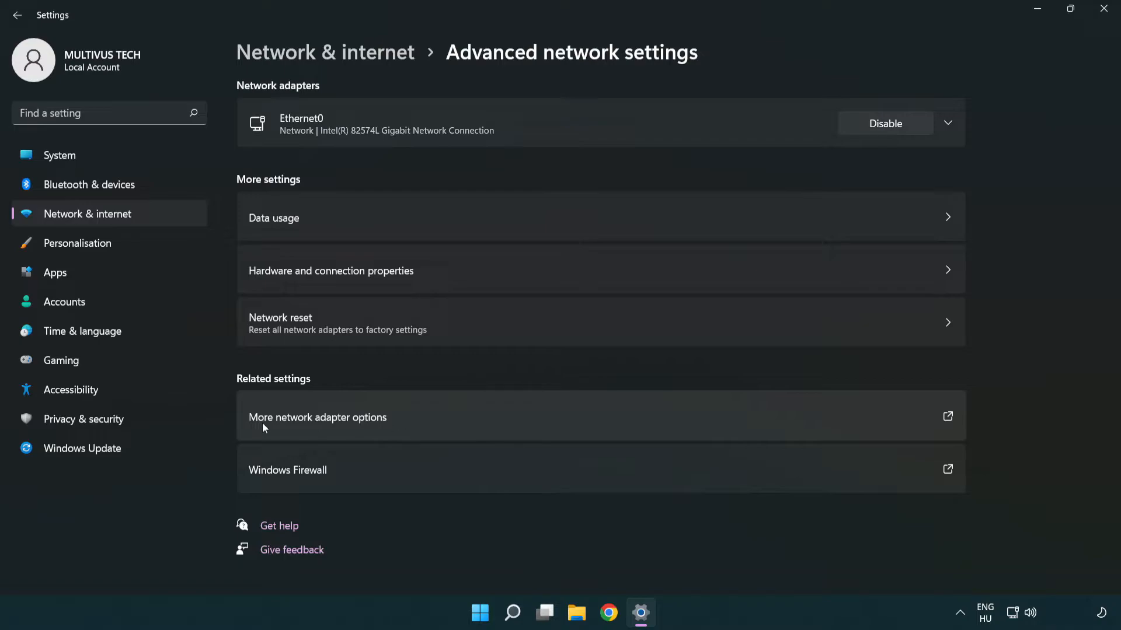
mouse_move(344, 426)
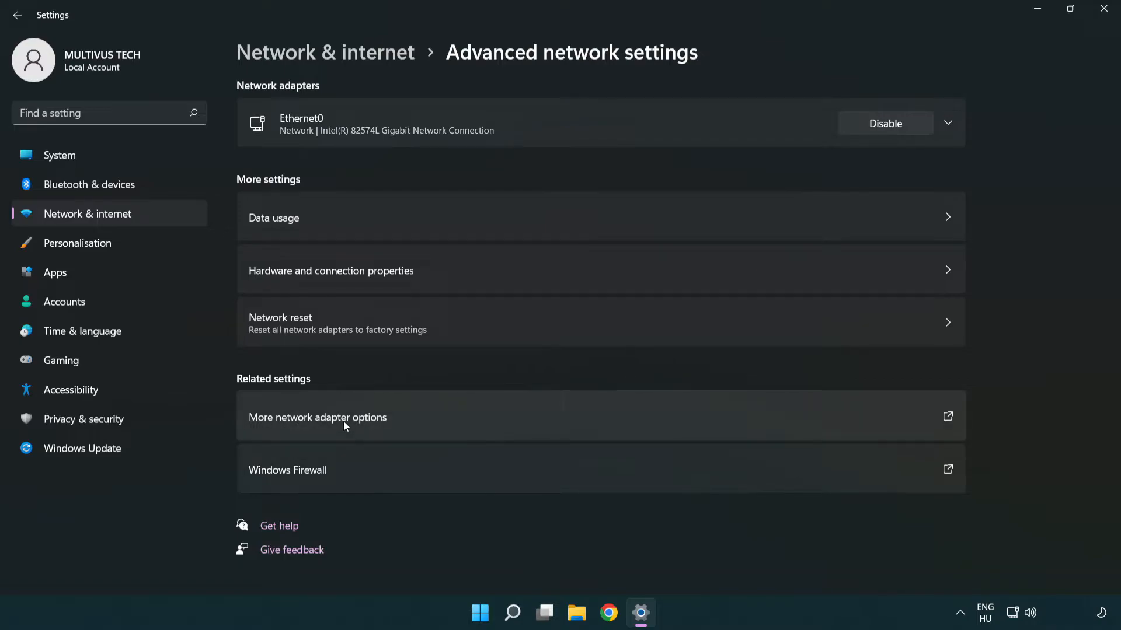
click(317, 418)
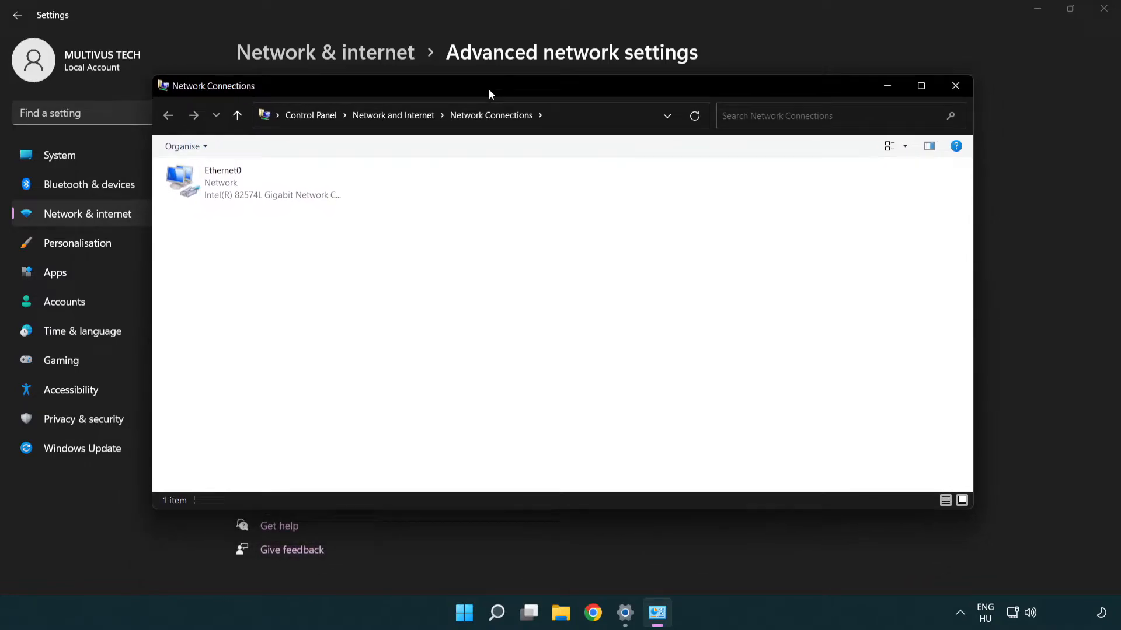
- Open the Properties dialog of the Ethernet0 adapter
click(254, 182)
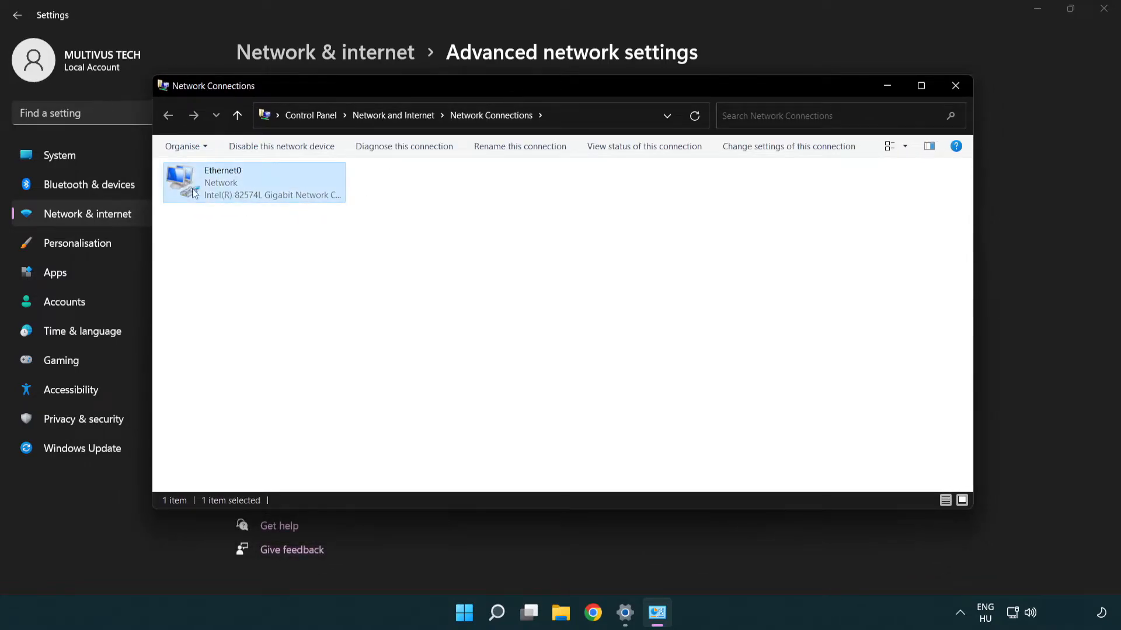
mouse_move(252, 187)
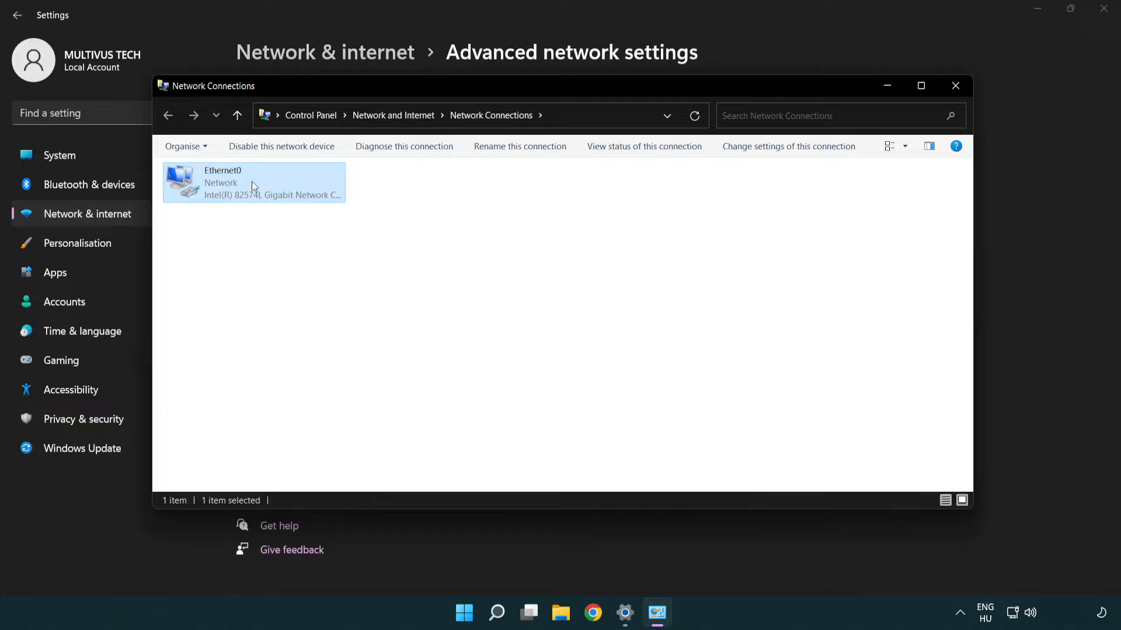
right_click(252, 182)
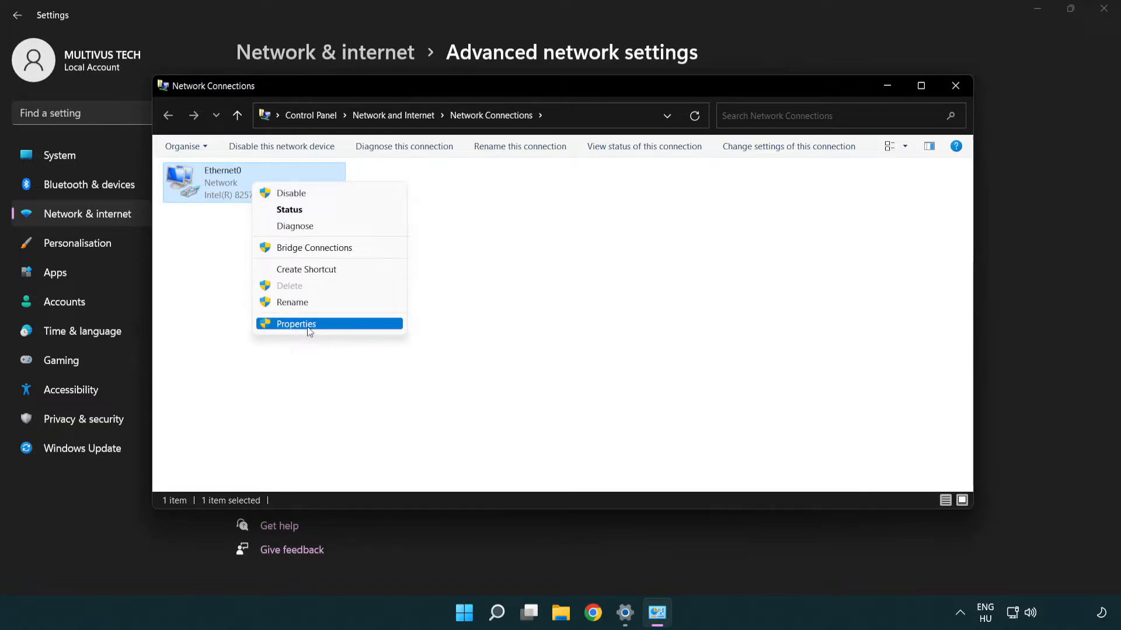
click(294, 323)
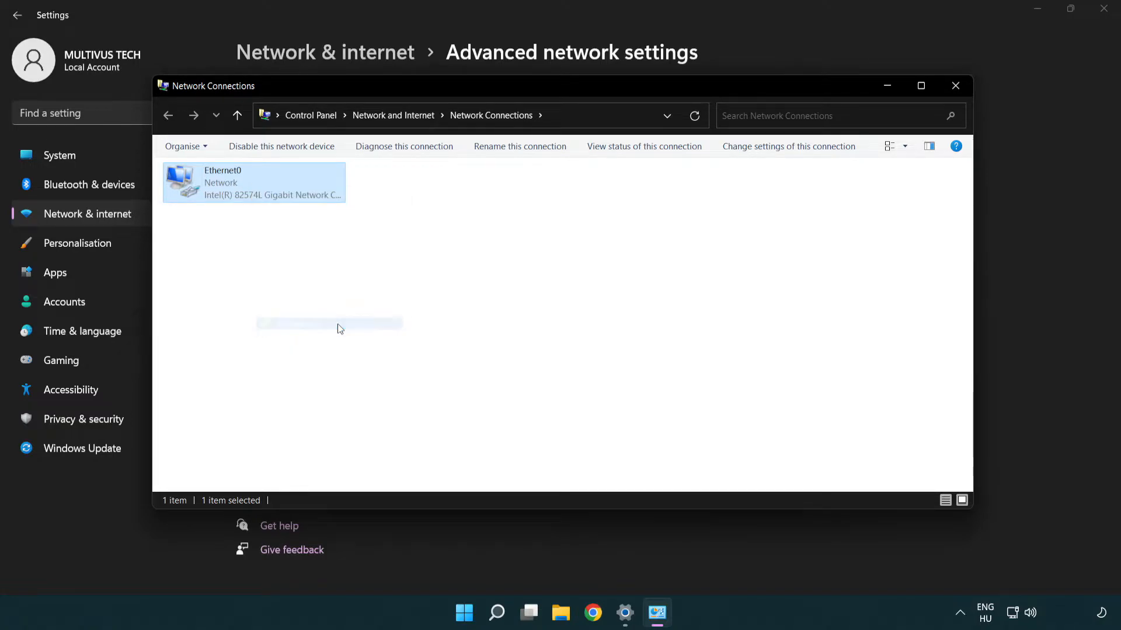
double_click(253, 182)
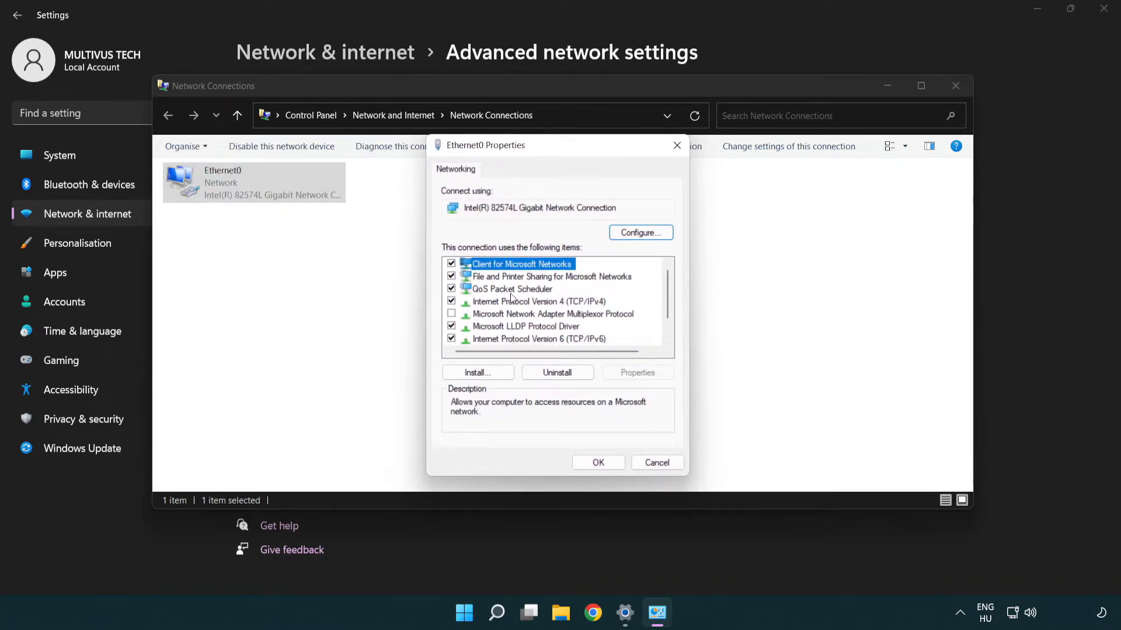
- Open the Internet Protocol Version 4 (TCP/IPv4) properties for Ethernet0
click(540, 301)
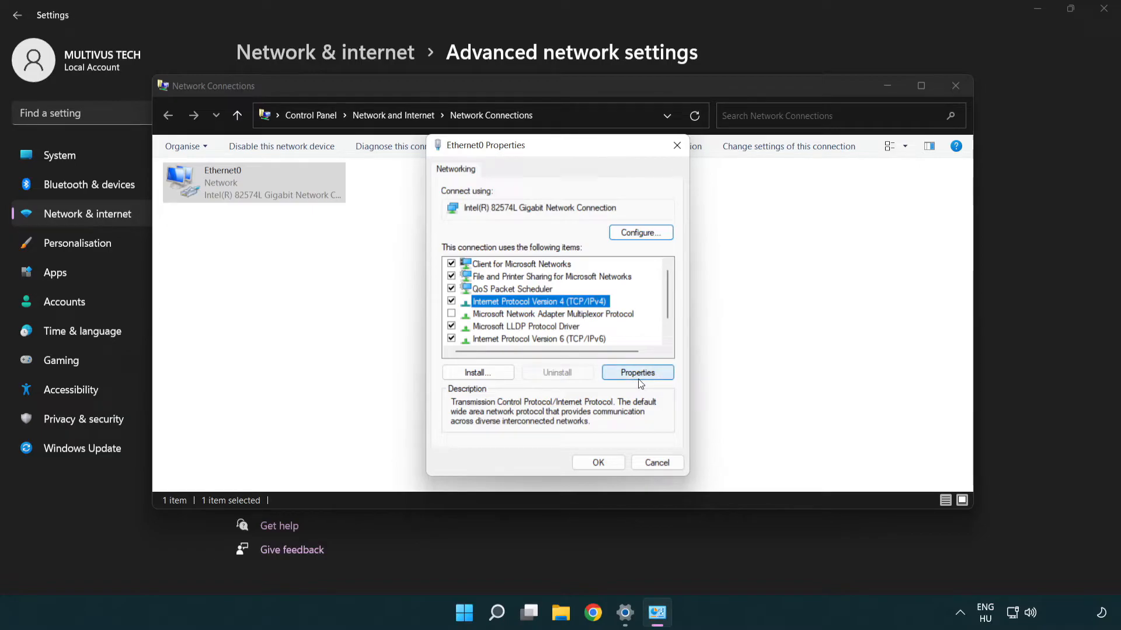
click(637, 373)
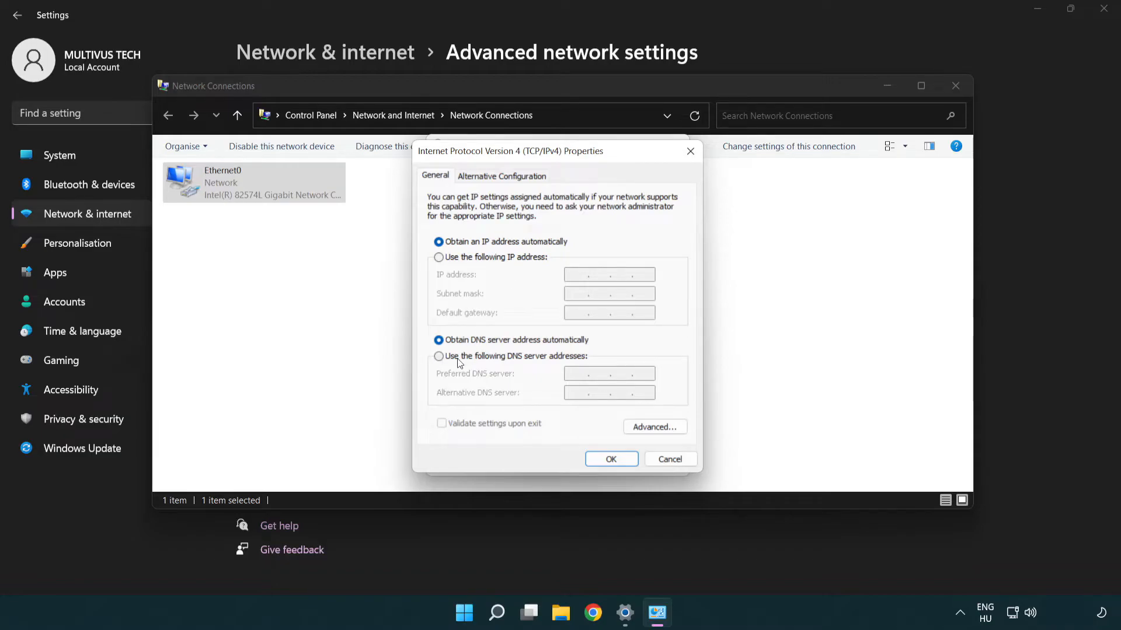
- Set the preferred DNS server to 8.8.8.8 and alternate to 8.8.4.4, and confirm
click(439, 356)
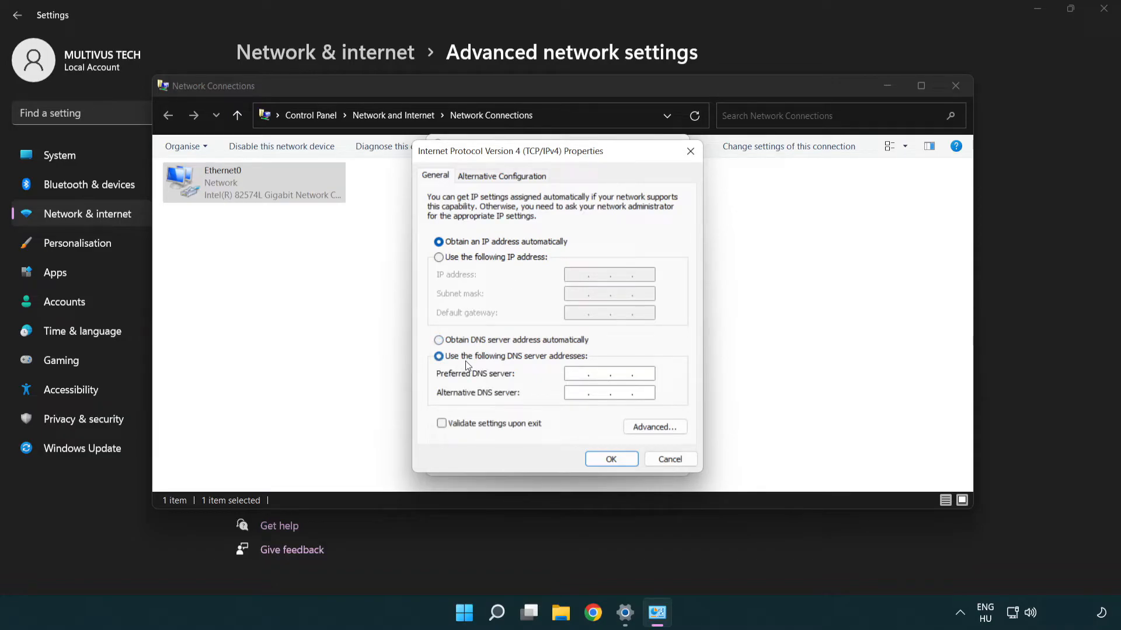
text(8 . 8 . 8 . 8)
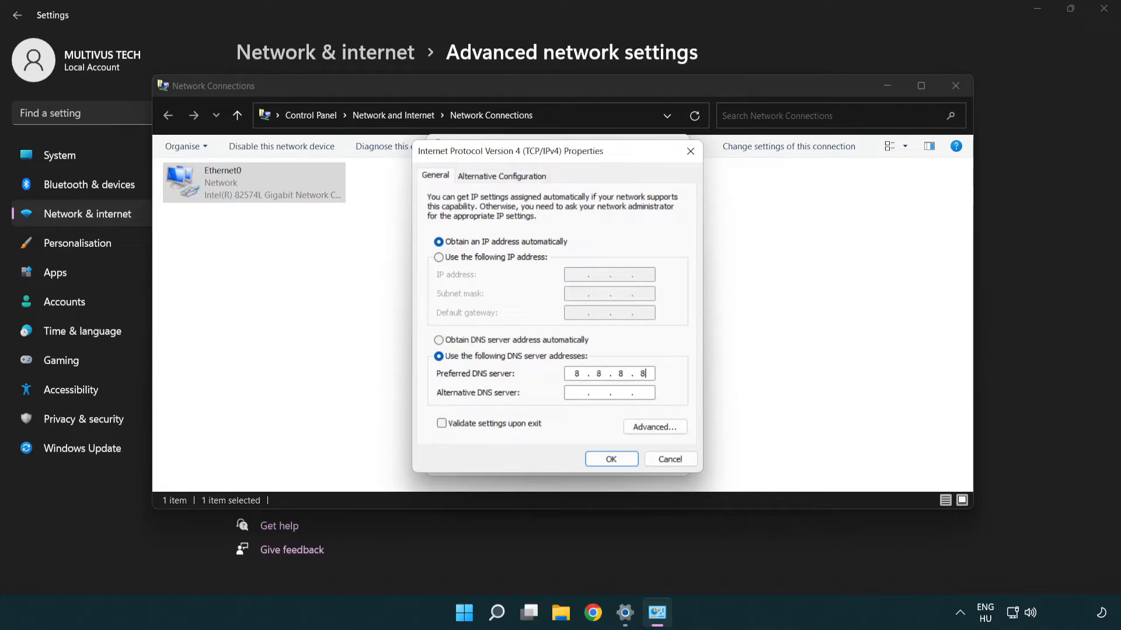
click(609, 392)
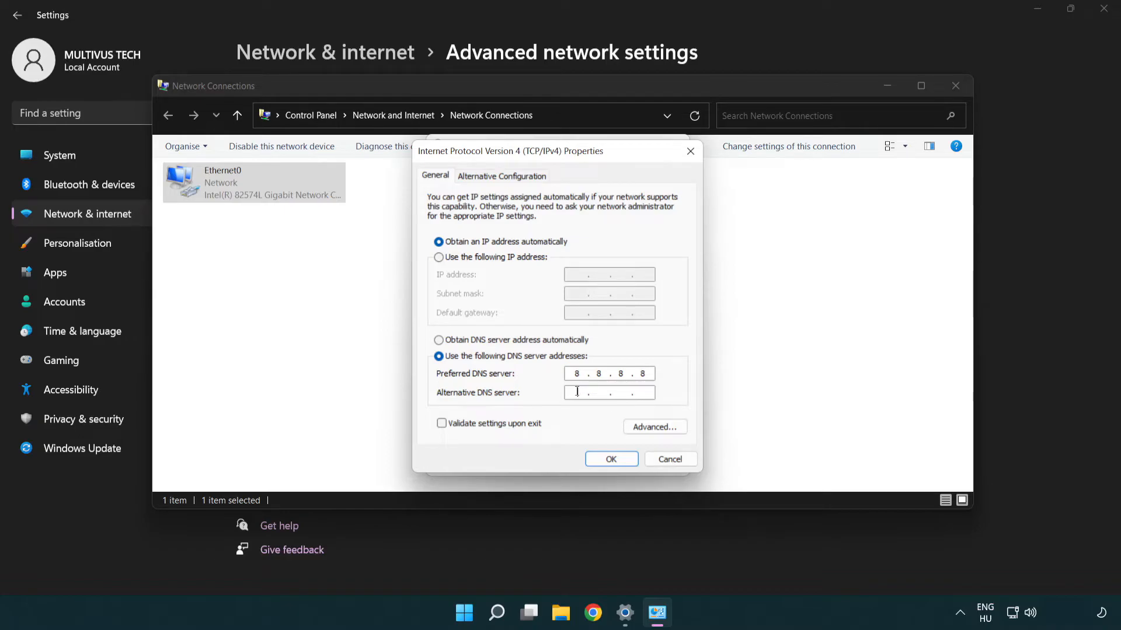
mouse_move(544, 398)
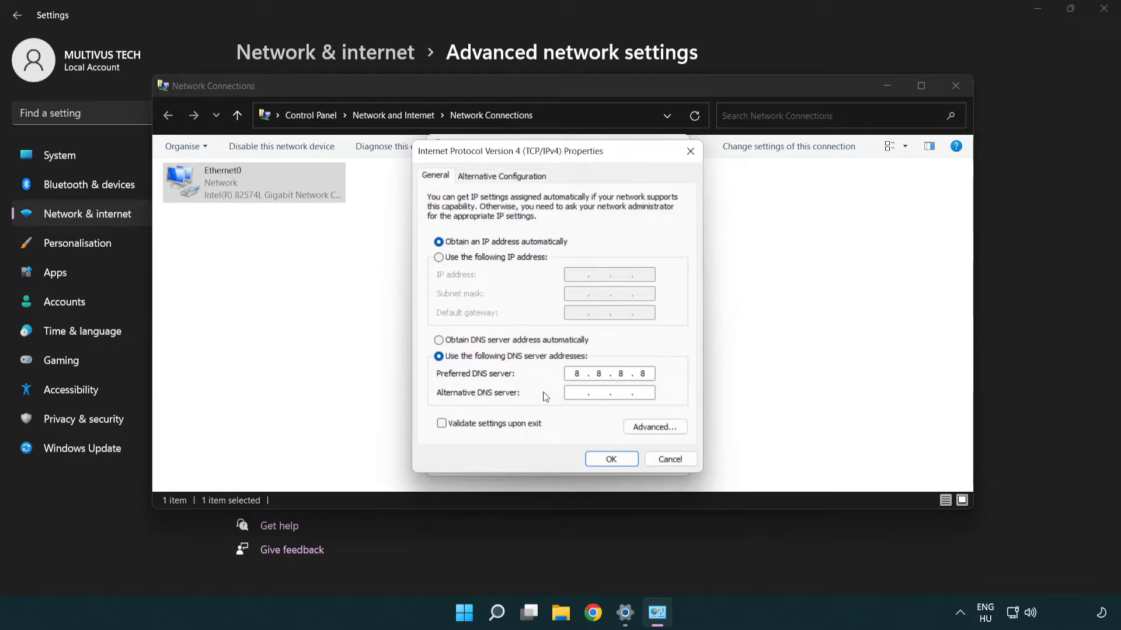
text(8.8)
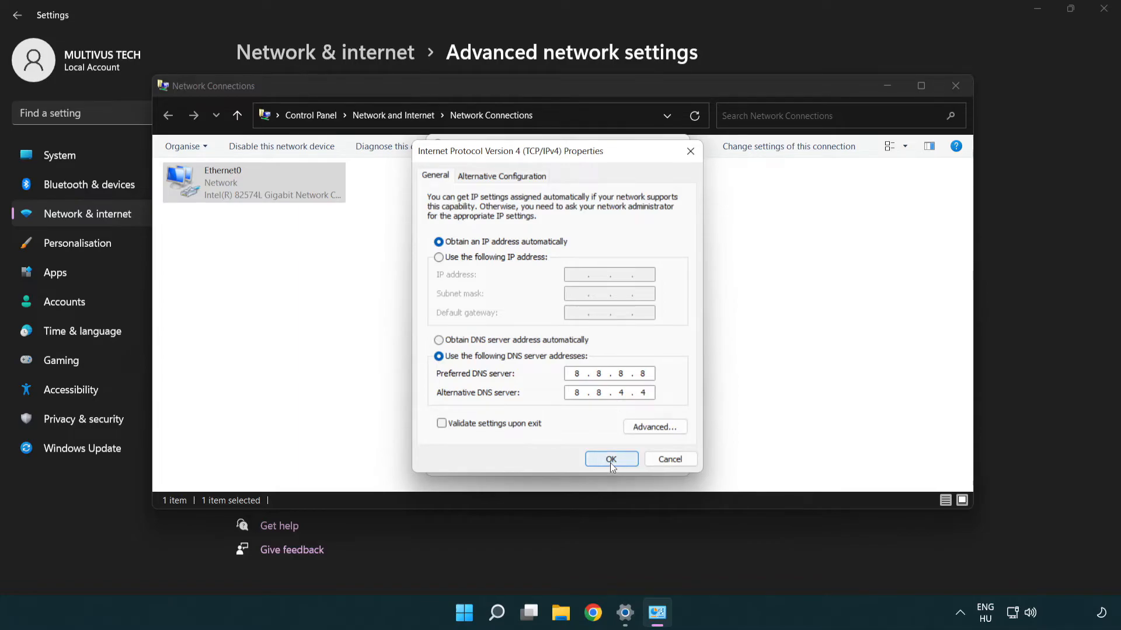
click(610, 459)
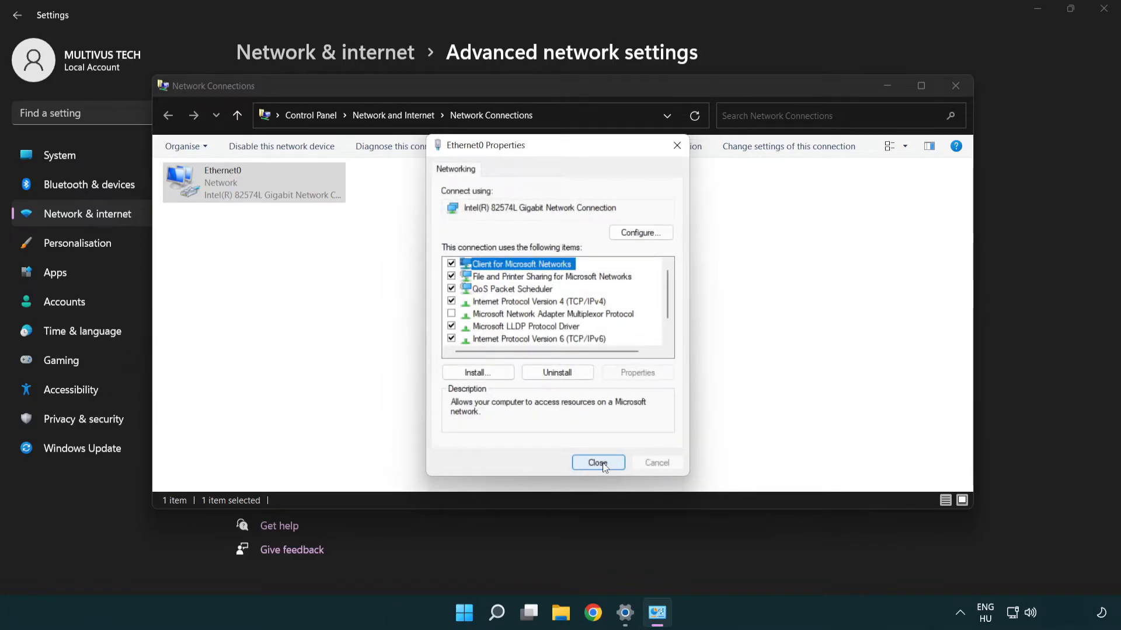
- Close Ethernet0 Properties, Network Connections and Settings, then open the Start menu
click(598, 462)
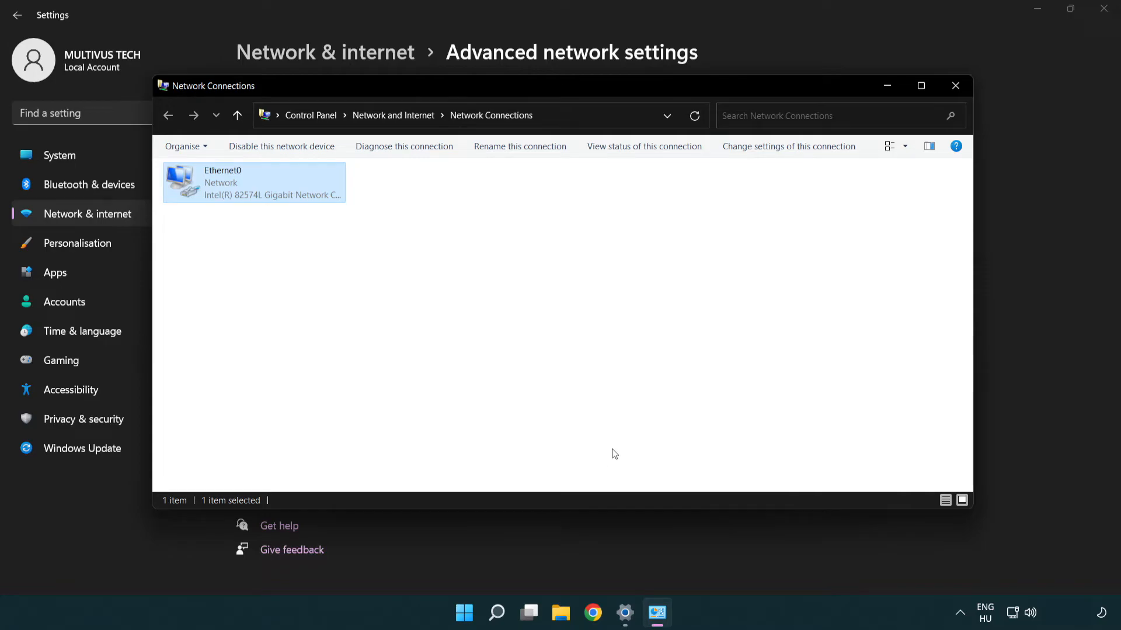
mouse_move(955, 86)
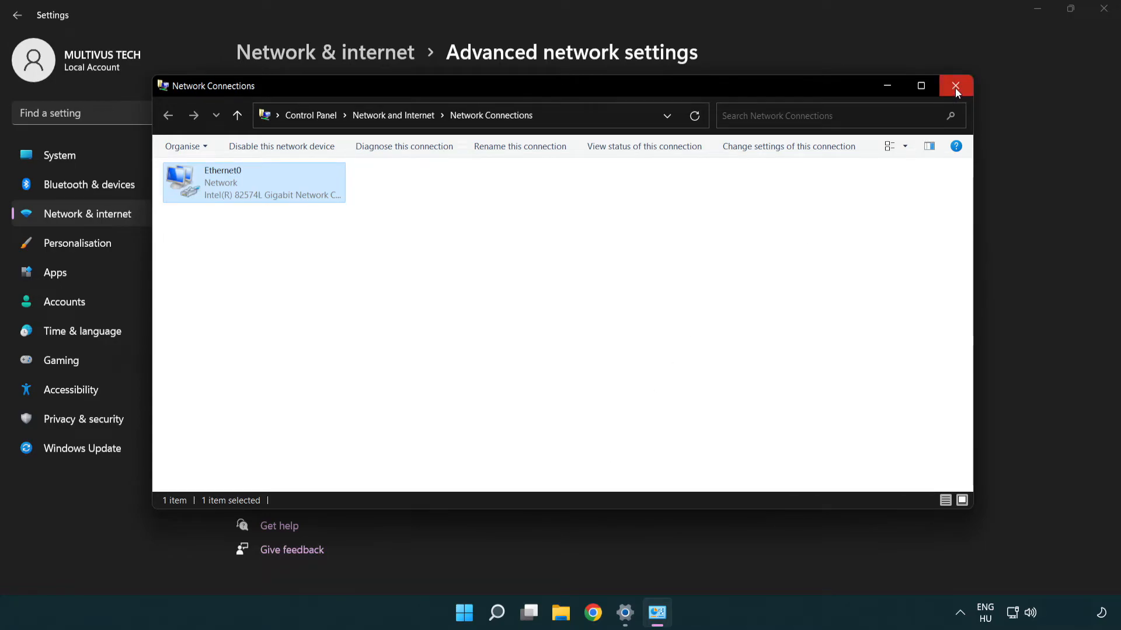
click(956, 86)
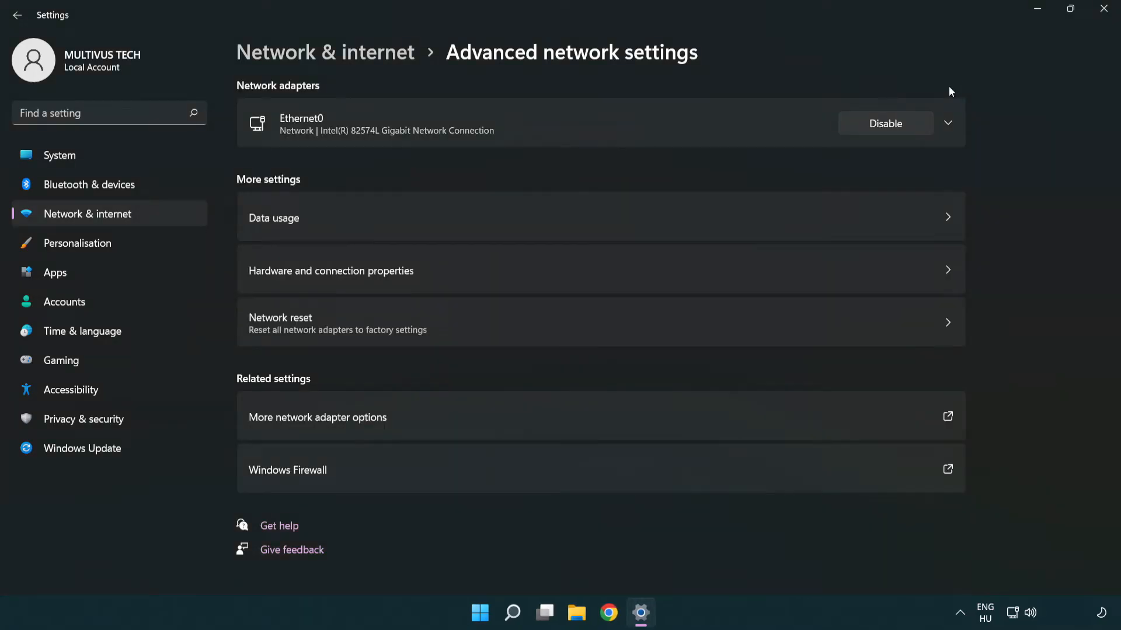
mouse_move(1102, 13)
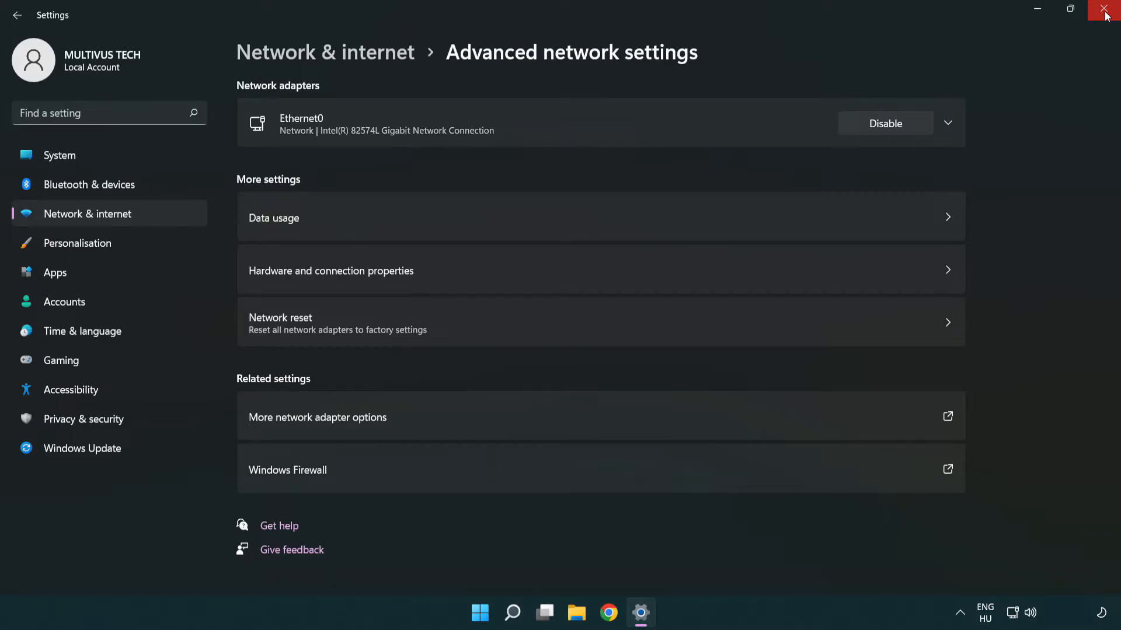
click(1107, 13)
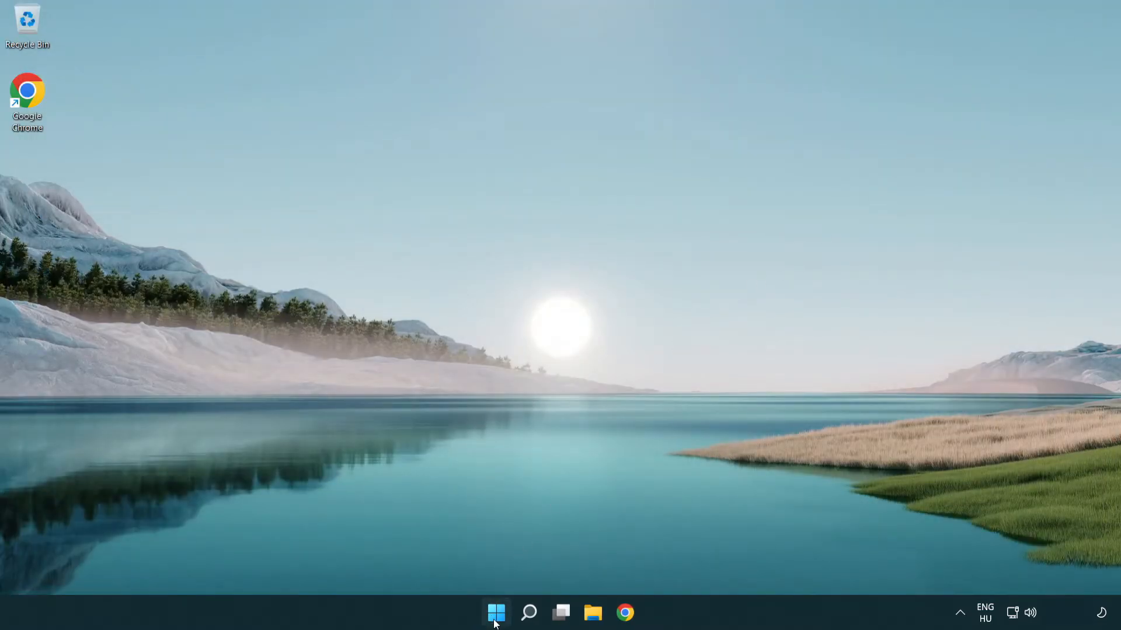
click(496, 613)
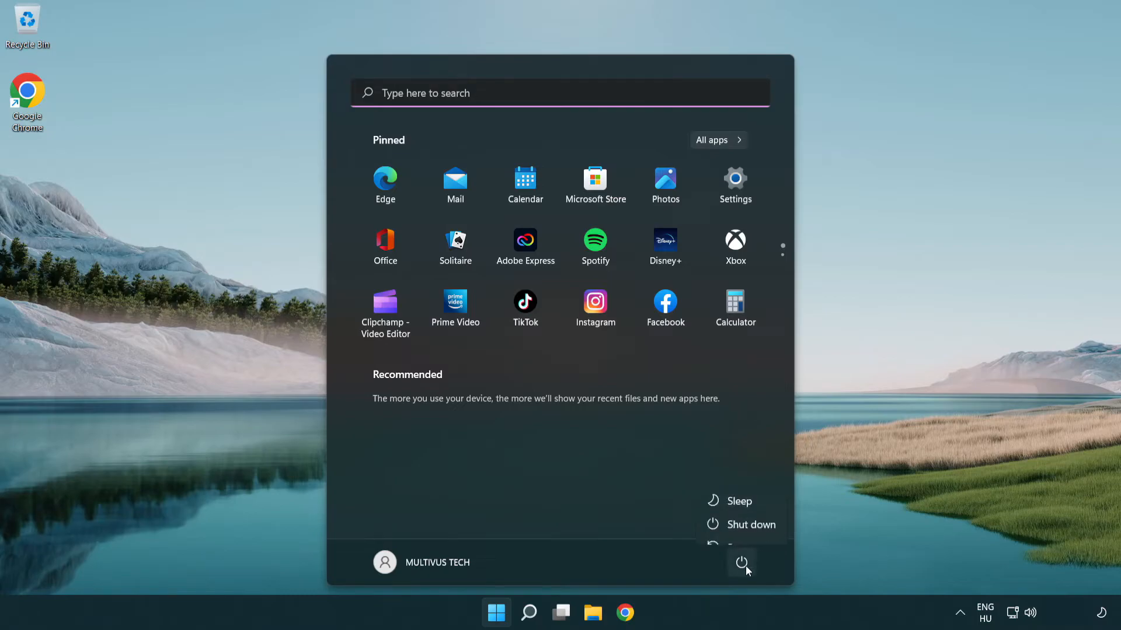
mouse_move(743, 531)
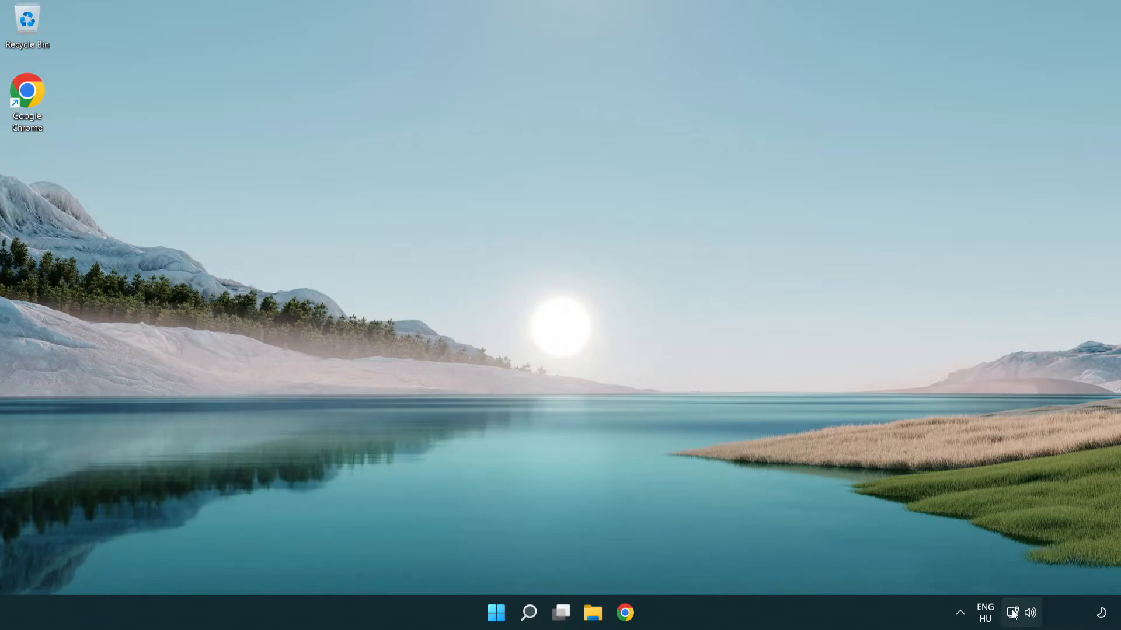
mouse_move(1012, 612)
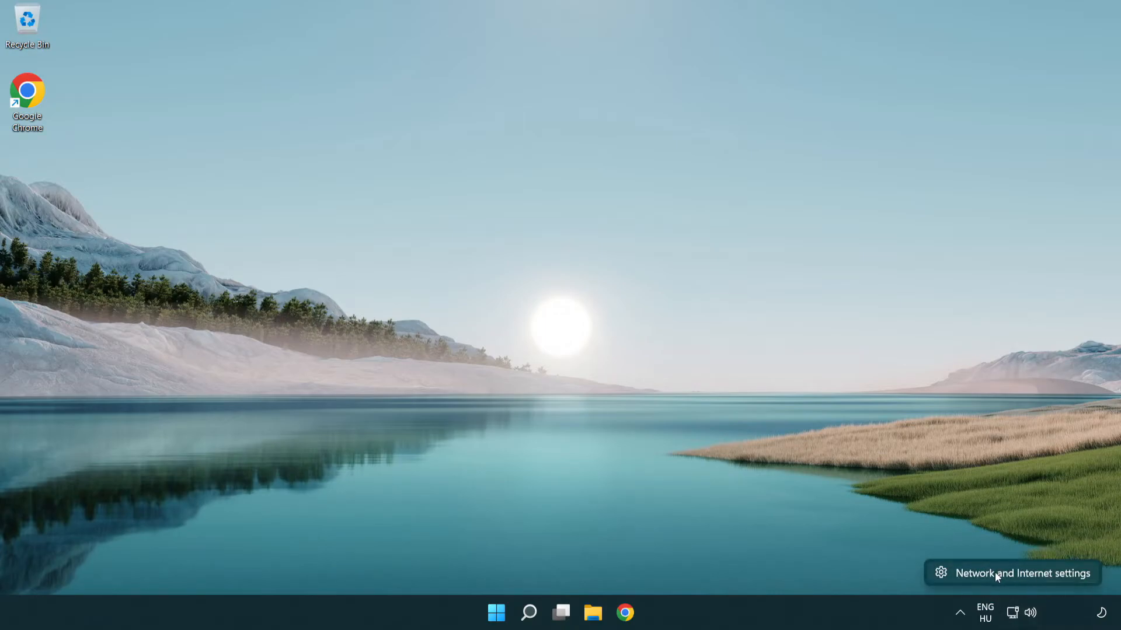
- Reopen Network and Internet settings and go to Advanced network settings
click(1022, 573)
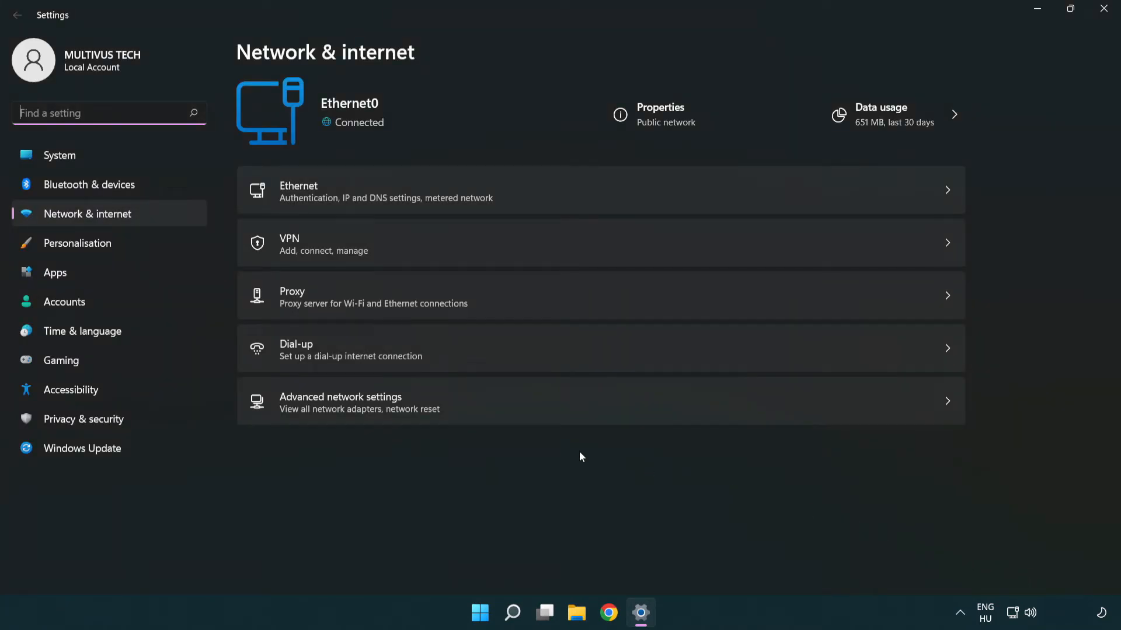
mouse_move(509, 409)
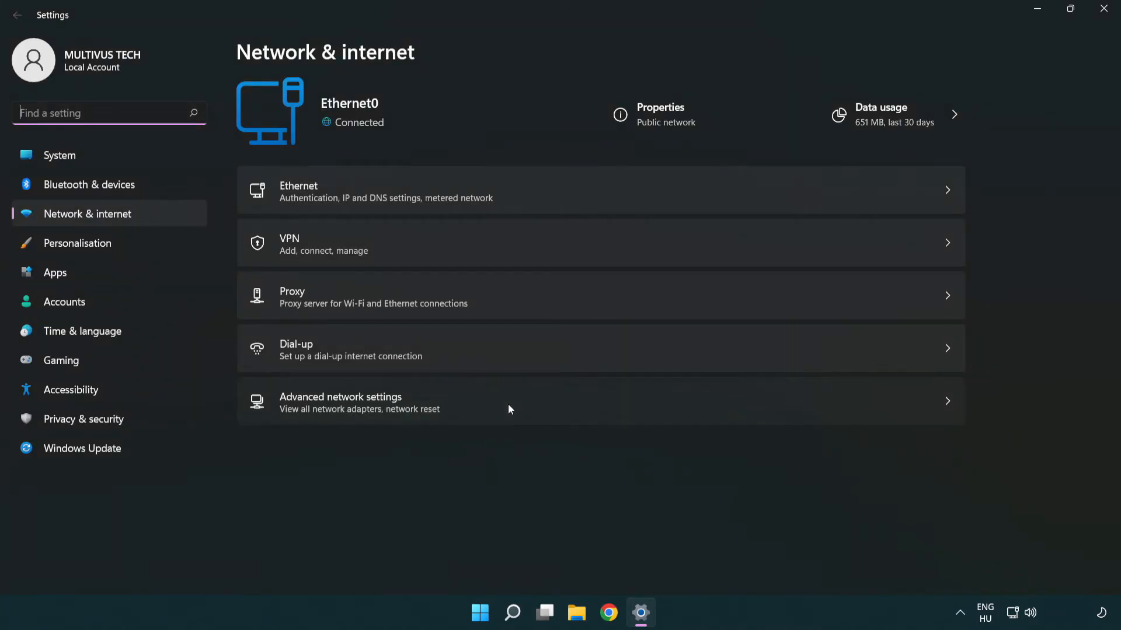
click(341, 402)
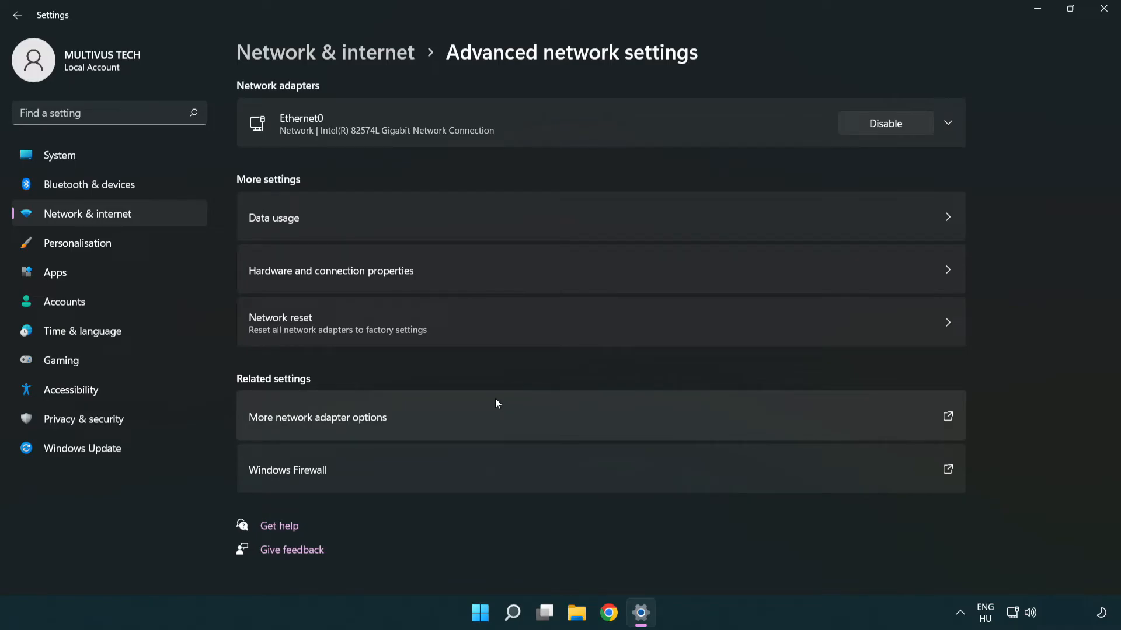
mouse_move(506, 337)
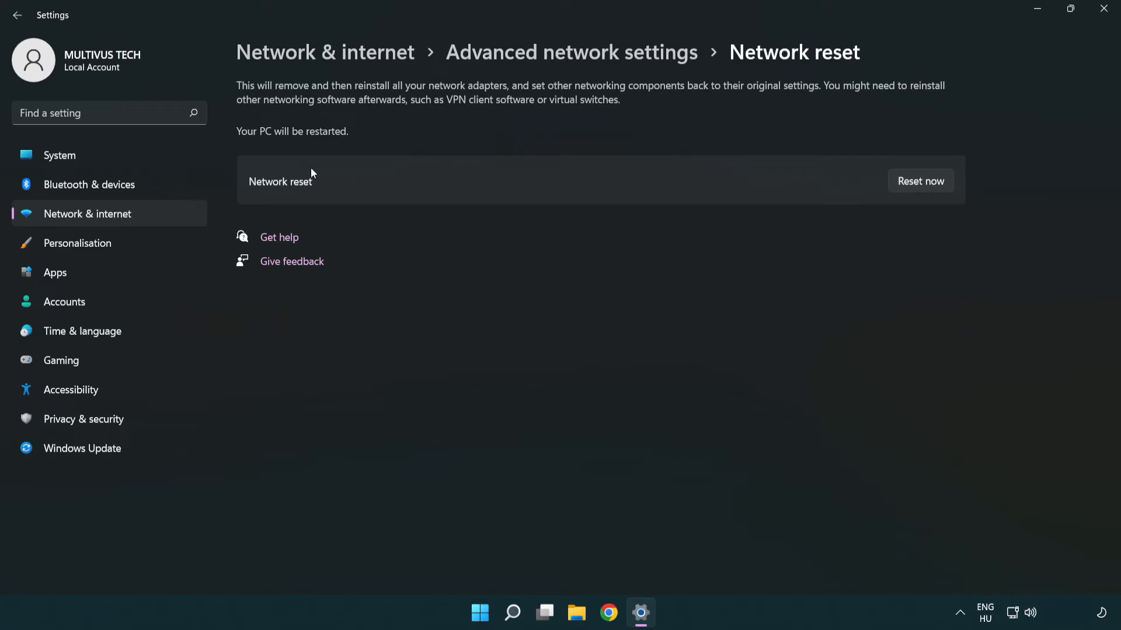
mouse_move(921, 181)
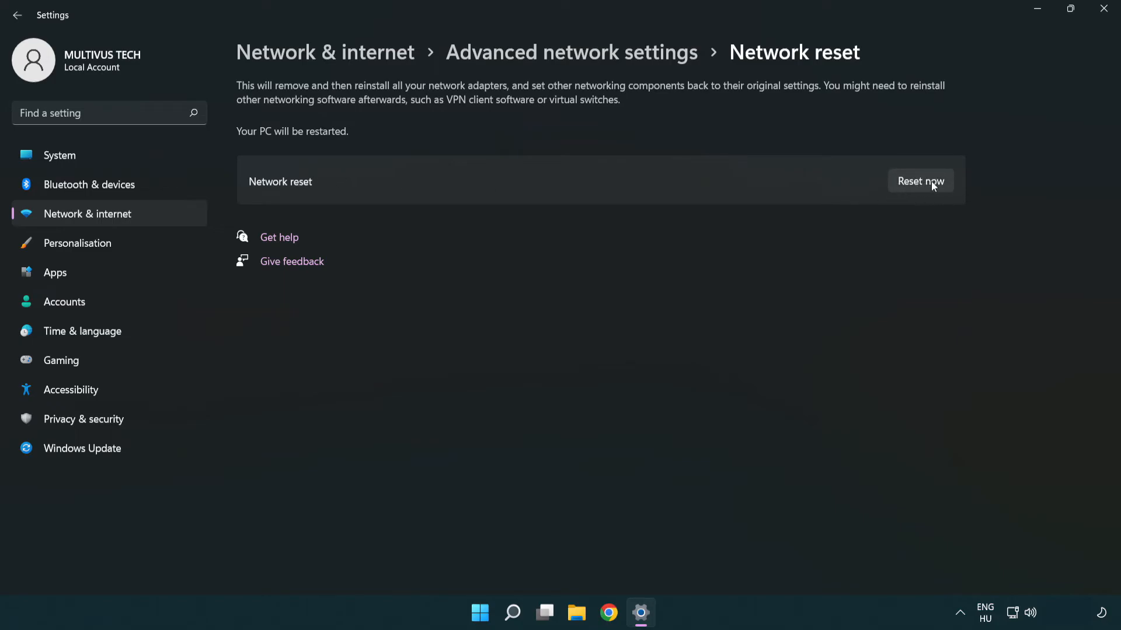
- Confirm a network reset and dismiss the five-minute shutdown notice
click(921, 181)
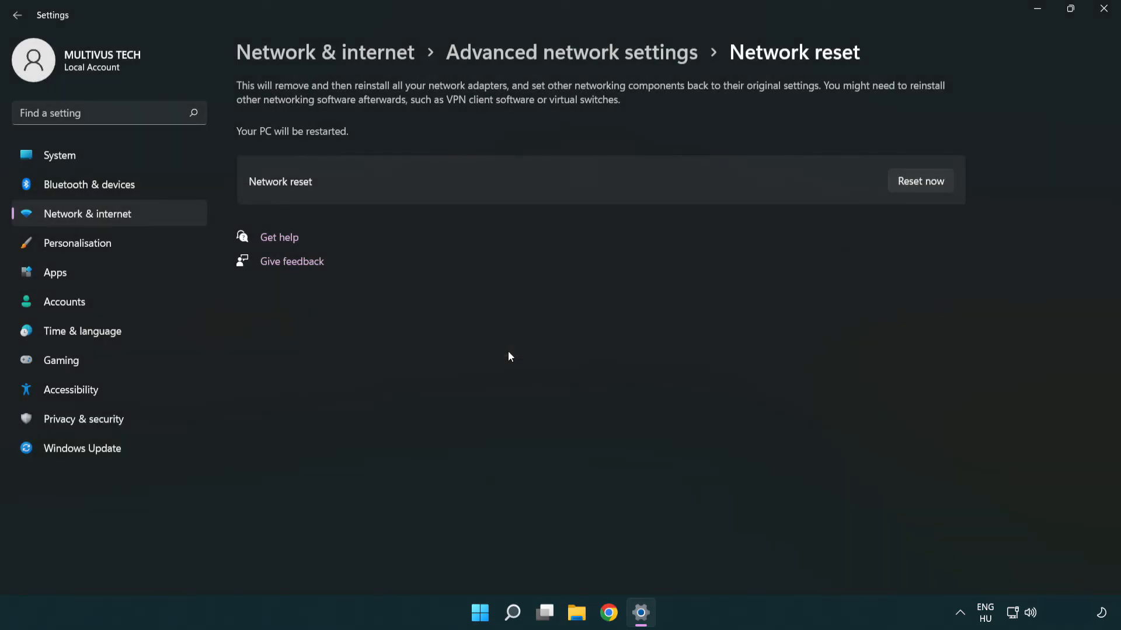
click(920, 181)
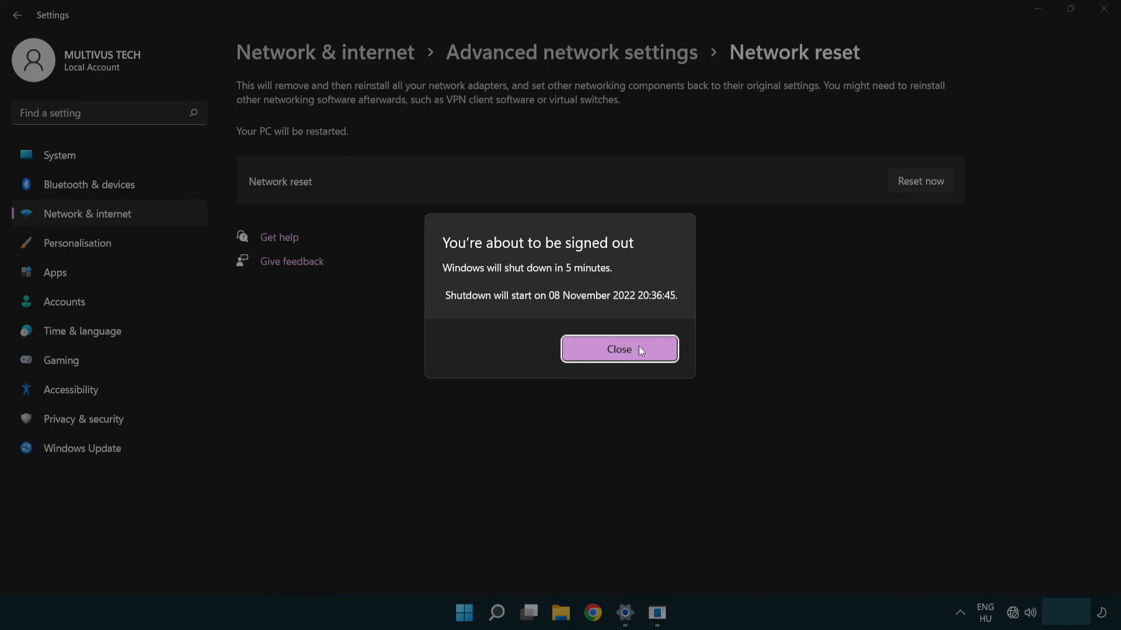
click(619, 350)
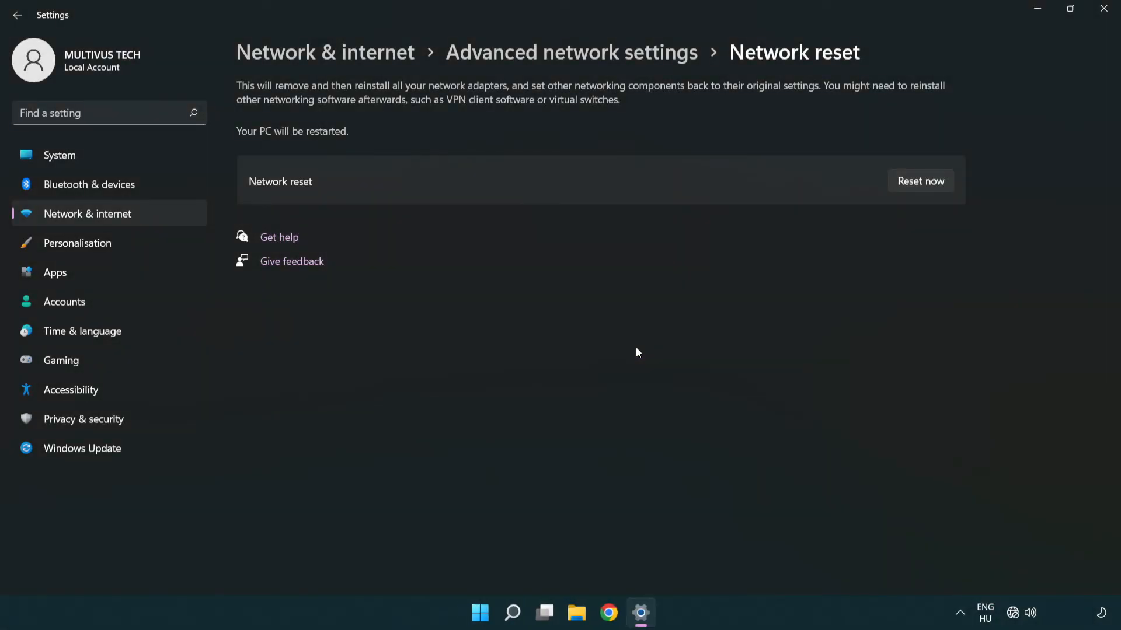
mouse_move(668, 334)
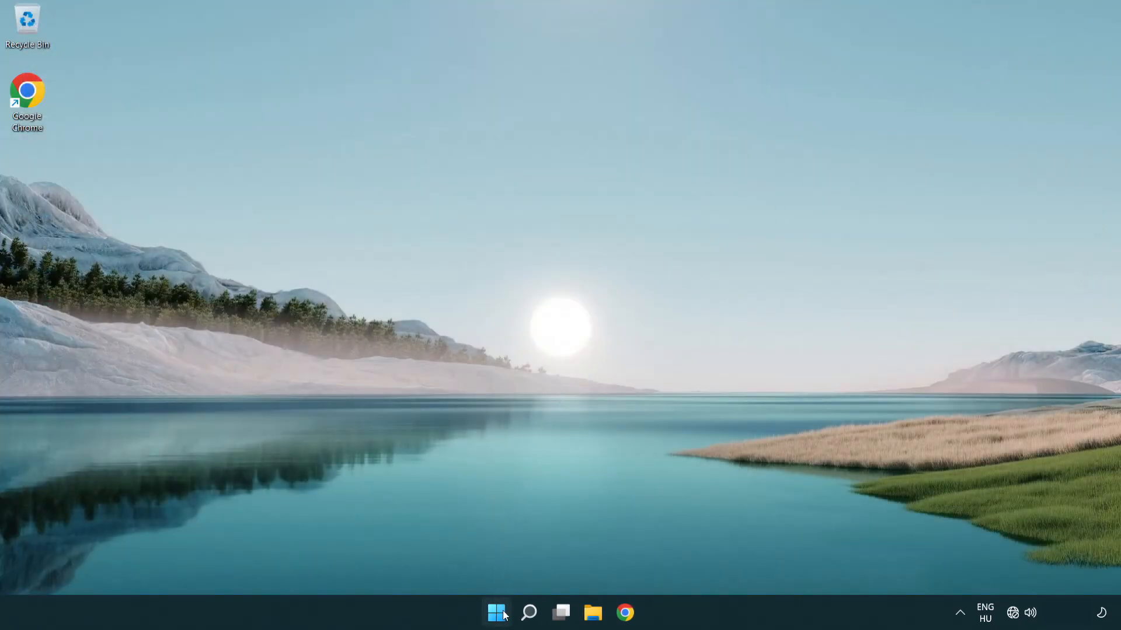
- From the Start menu, bring up the power options showing sleep, shut down and restart
click(496, 613)
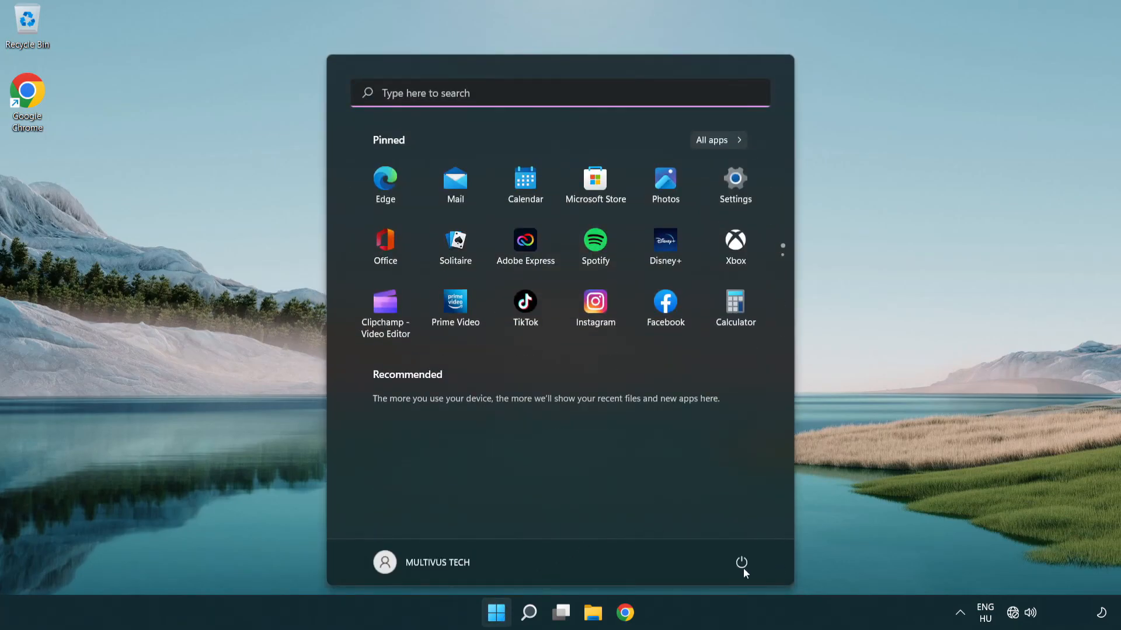
click(742, 563)
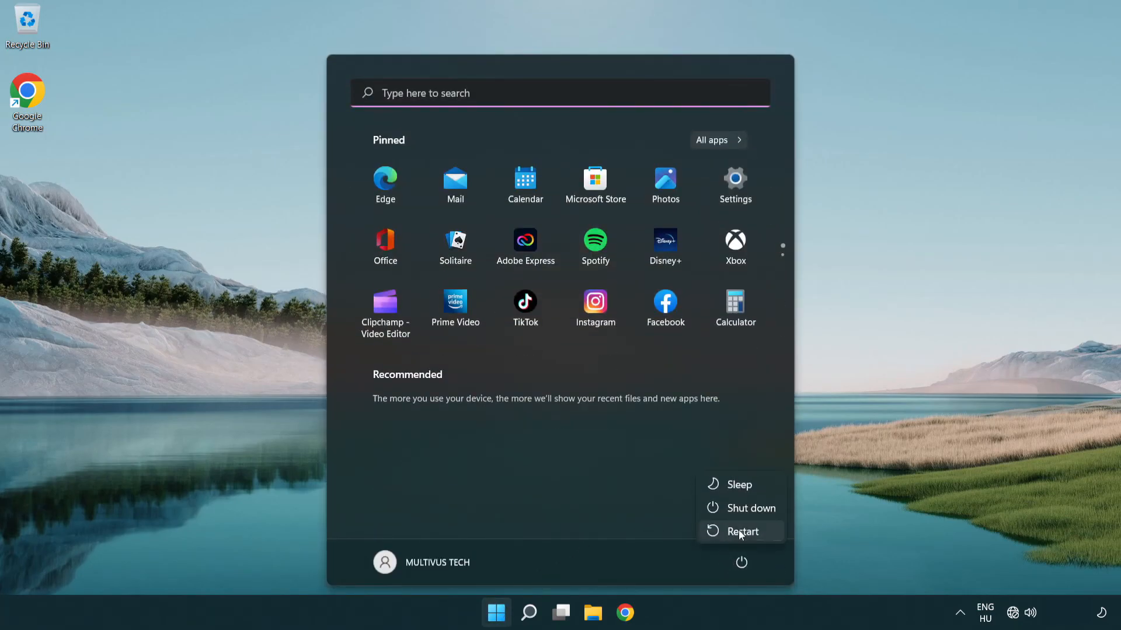